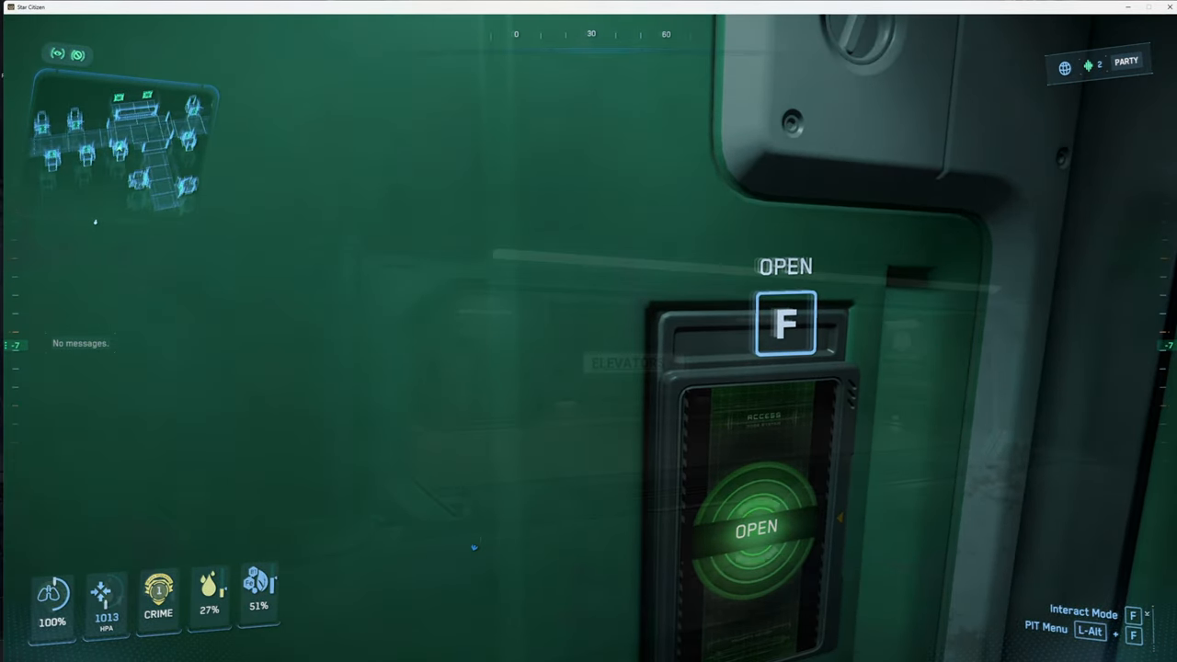
# Step: Open the door ahead on the way to the vehicle terminal
pyautogui.press('f')
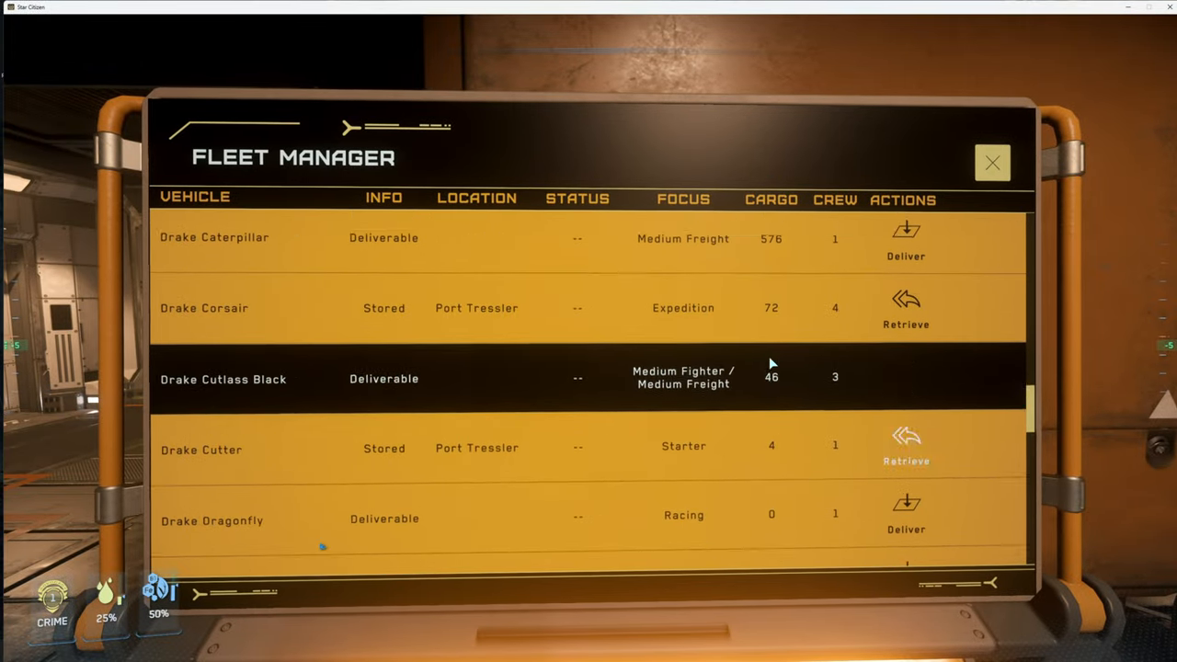
# Step: Retrieve the stored MISC Freelancer to Hangar 02 and dismiss the confirmation
pyautogui.scroll(-3)
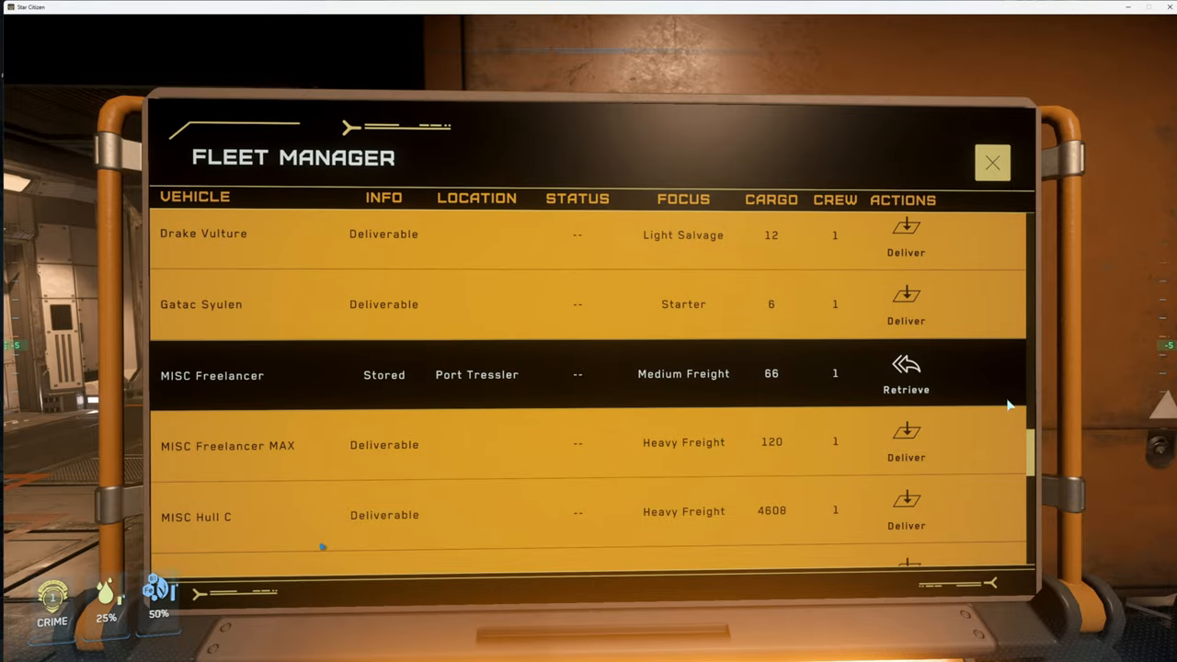
pyautogui.click(904, 372)
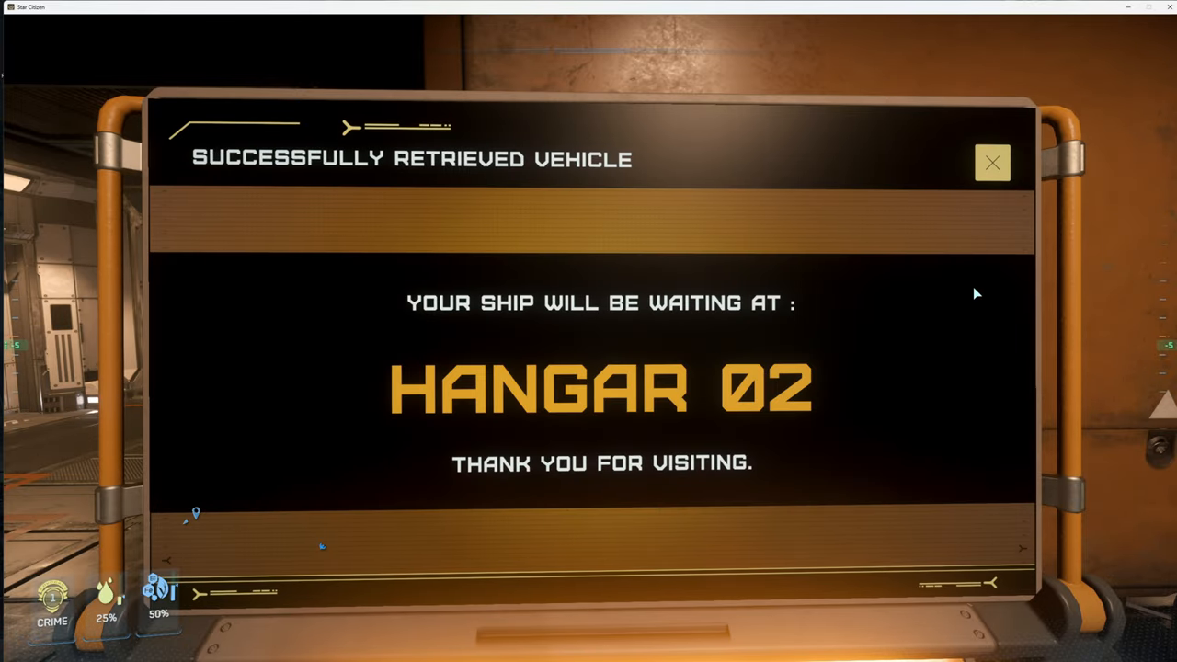
pyautogui.click(993, 162)
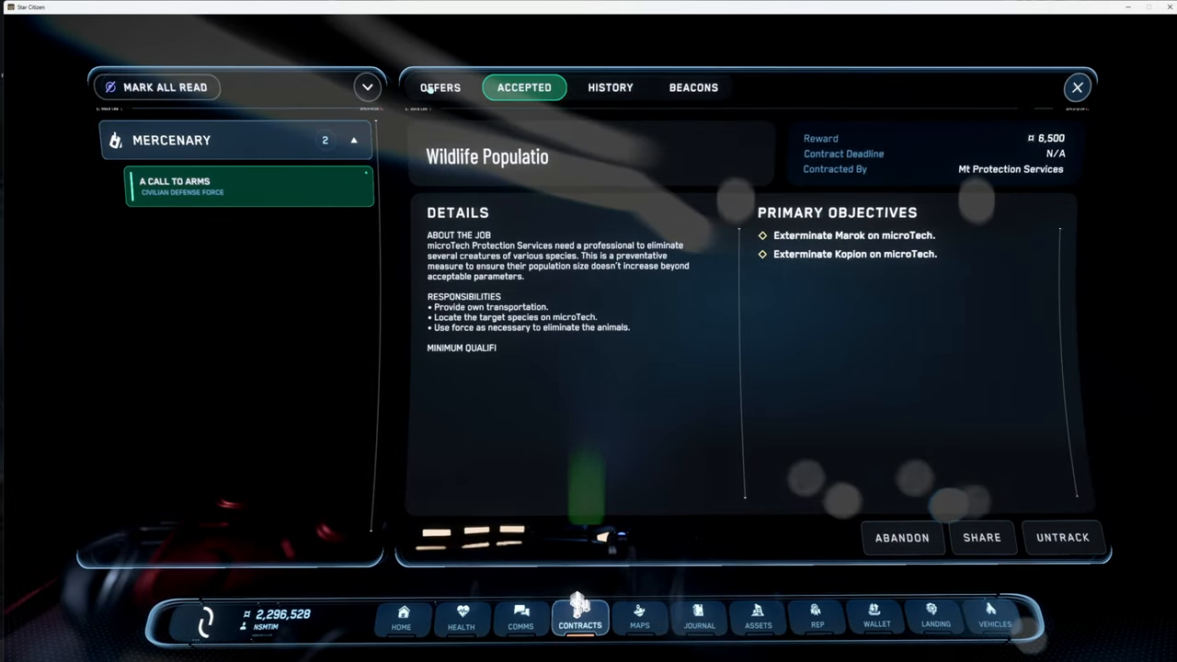
# Step: Accept the Northrock 'Urgent: Boarding Action In Progress' offer from the Mercenary category
pyautogui.click(439, 88)
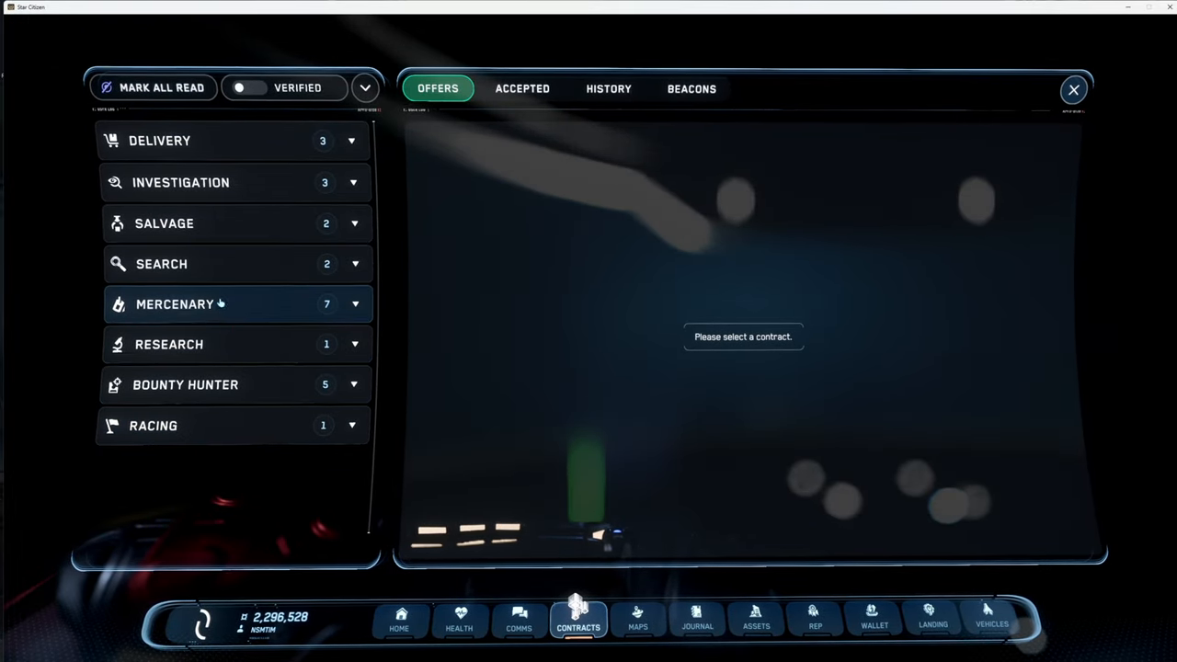
pyautogui.click(235, 303)
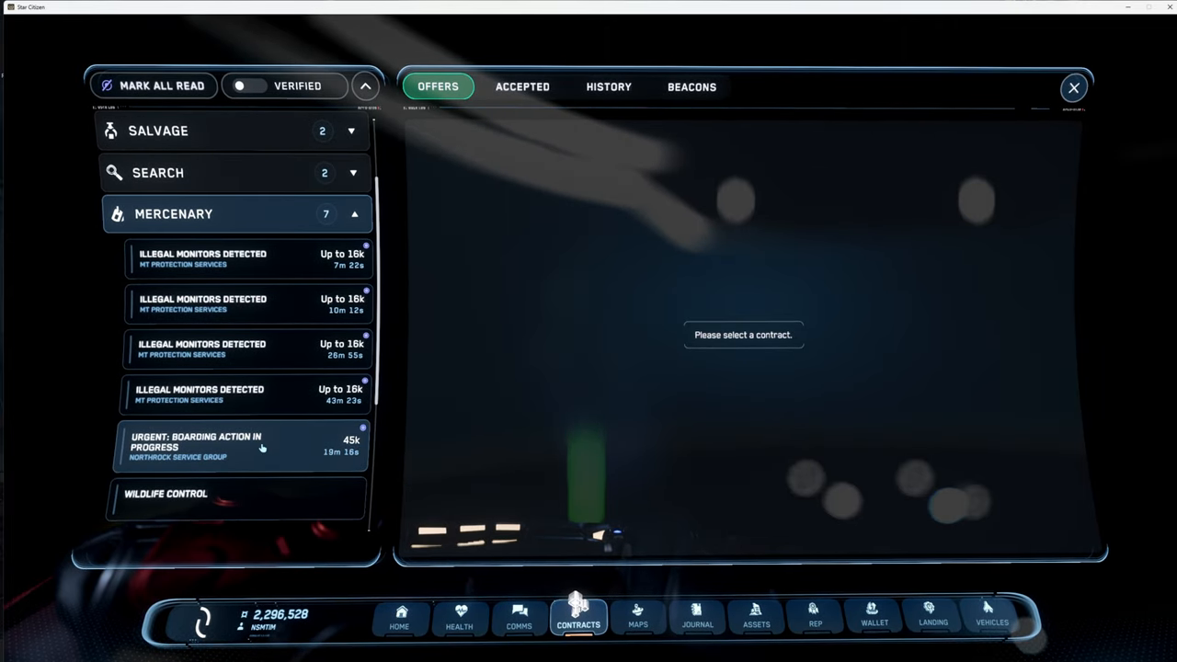
pyautogui.click(241, 447)
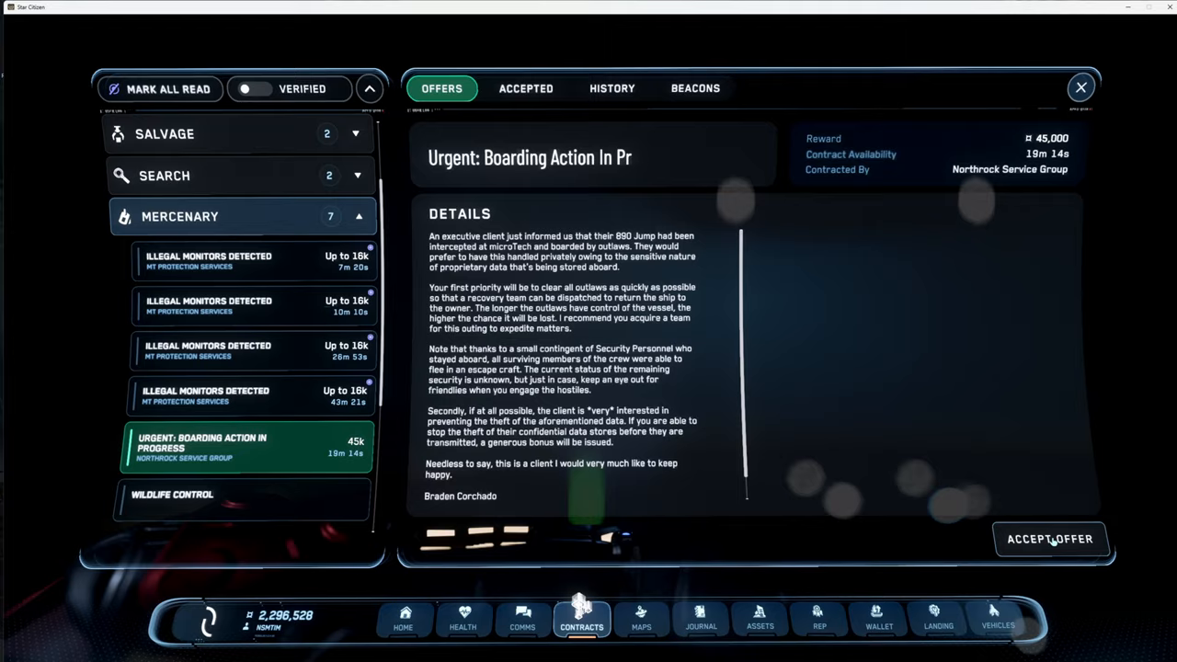
pyautogui.click(1049, 539)
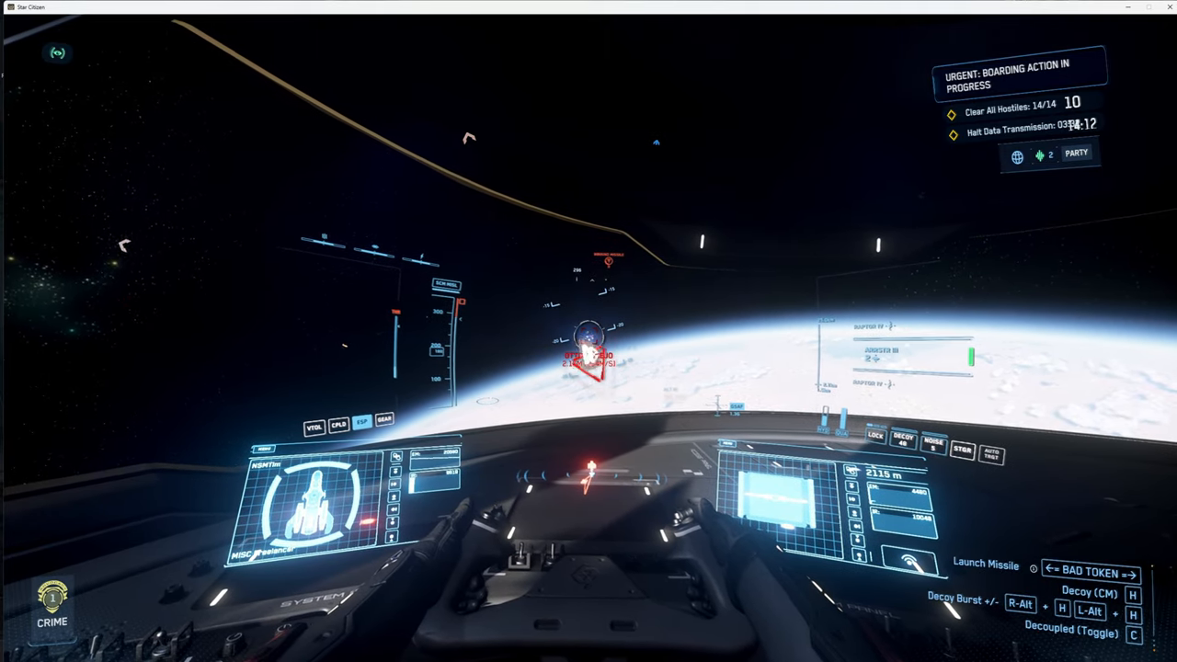
pyautogui.moveTo(588, 331)
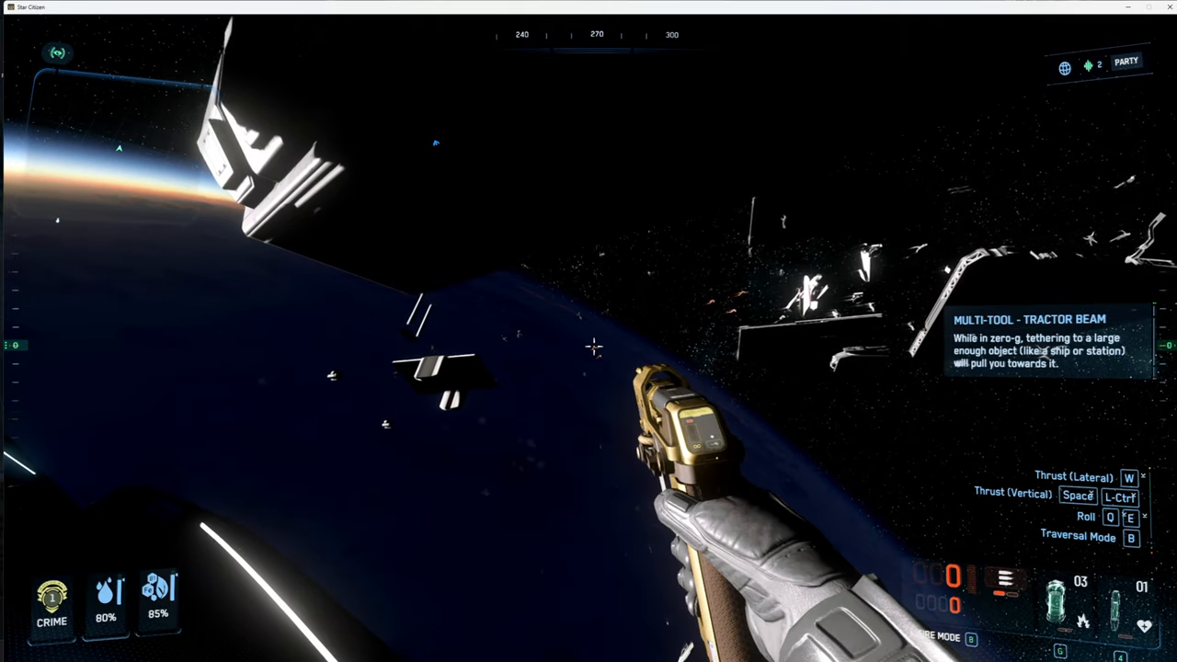
pyautogui.moveTo(589, 331)
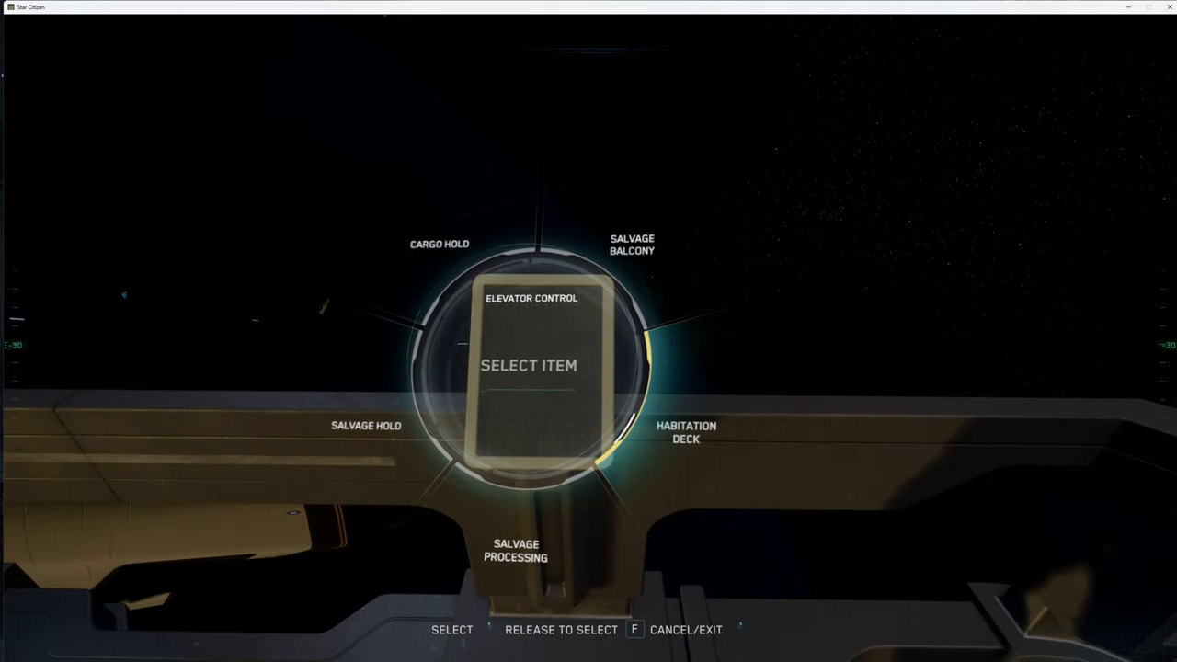
# Step: Pick a destination deck on the elevator, then view the fallen hostile's inventory
pyautogui.press('f')
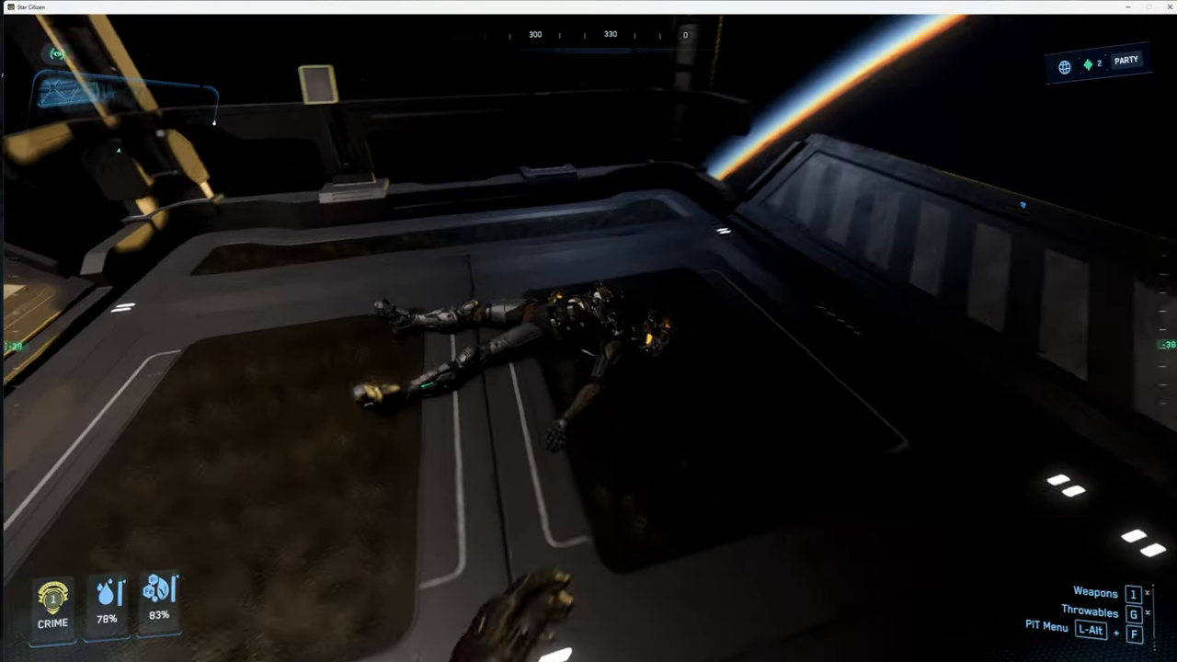
pyautogui.press('i')
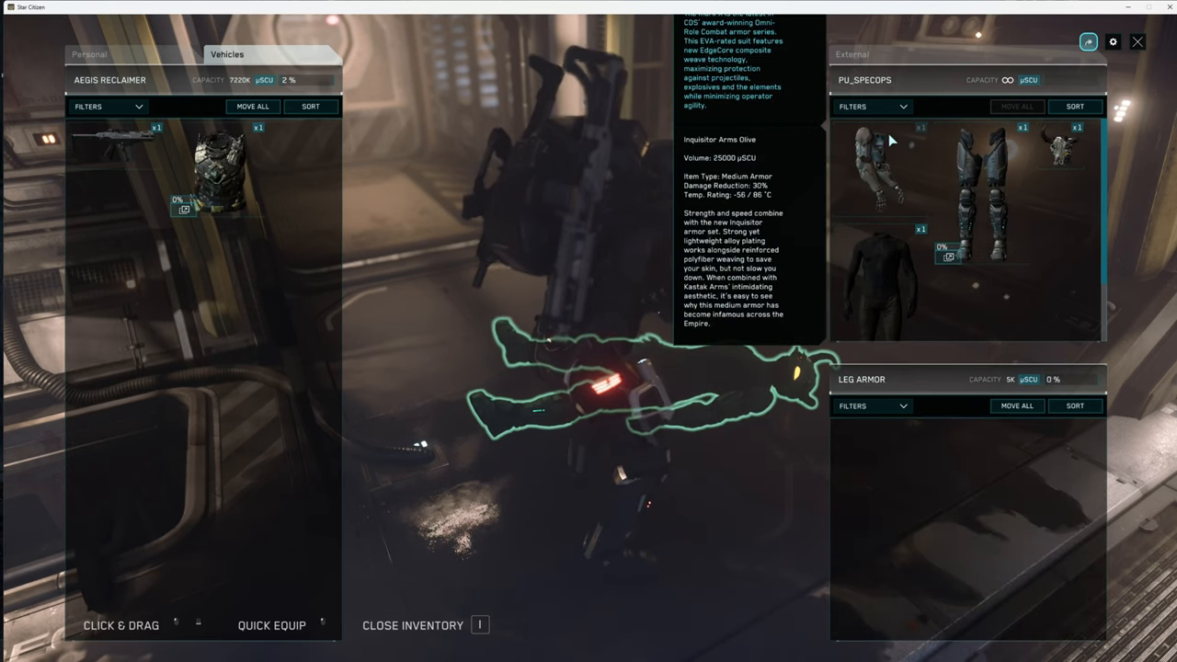
pyautogui.moveTo(918, 158)
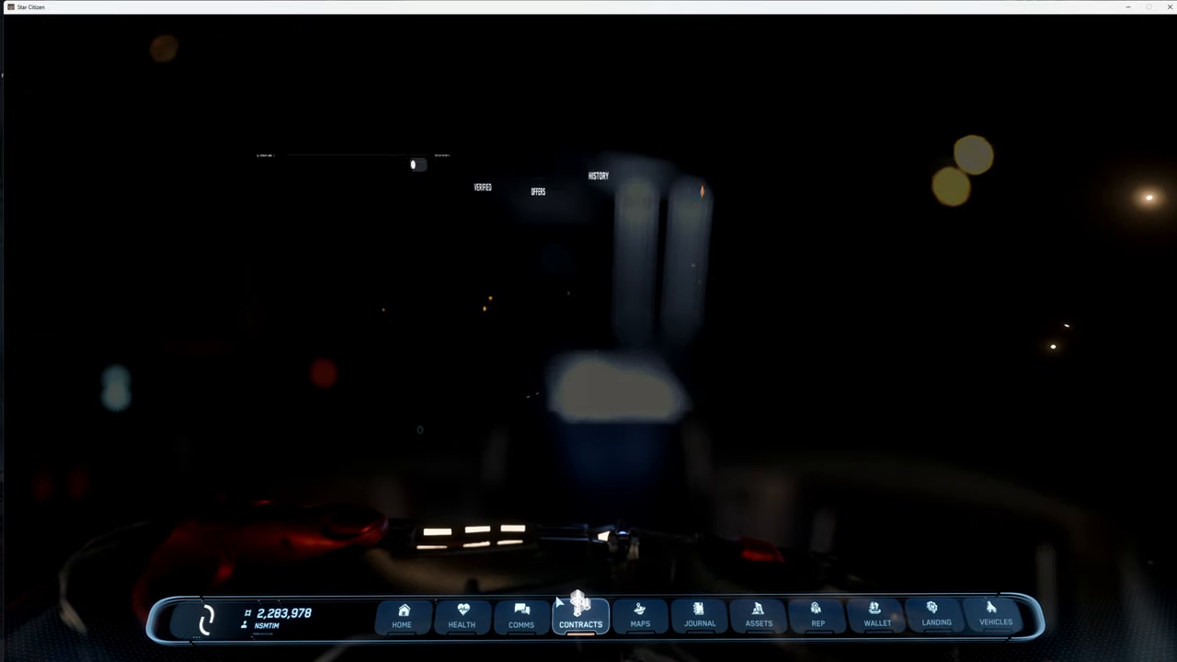
# Step: Show contract Offers with the Mercenary category expanded to its remaining jobs
pyautogui.click(579, 616)
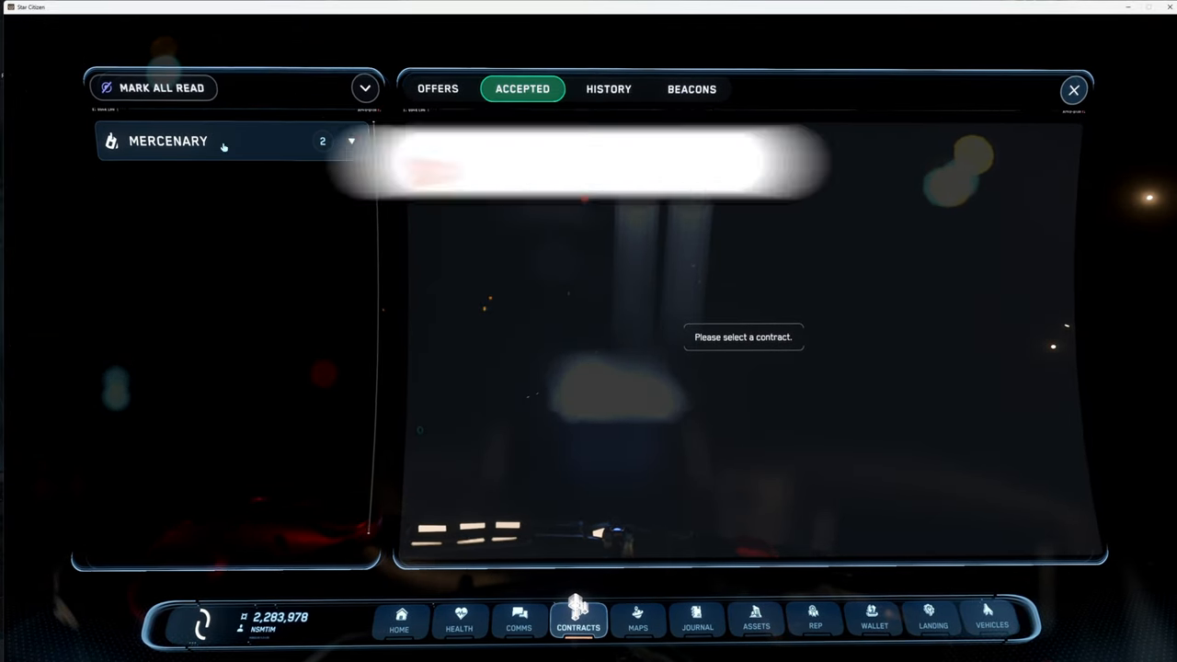
pyautogui.click(437, 88)
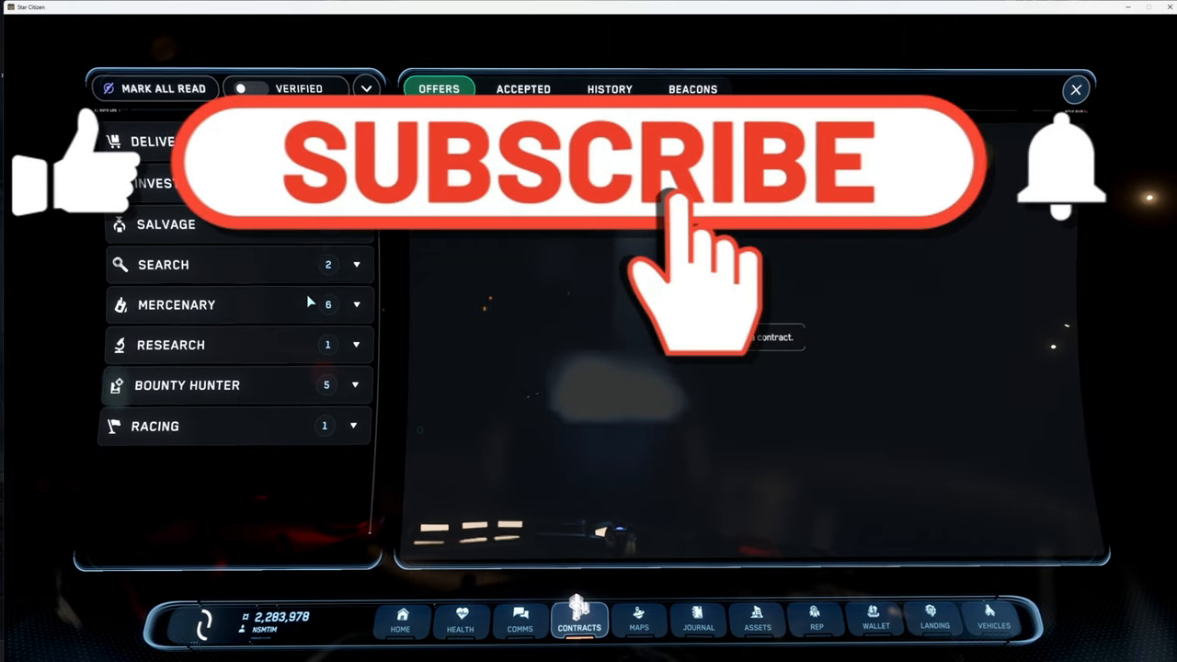
pyautogui.click(235, 305)
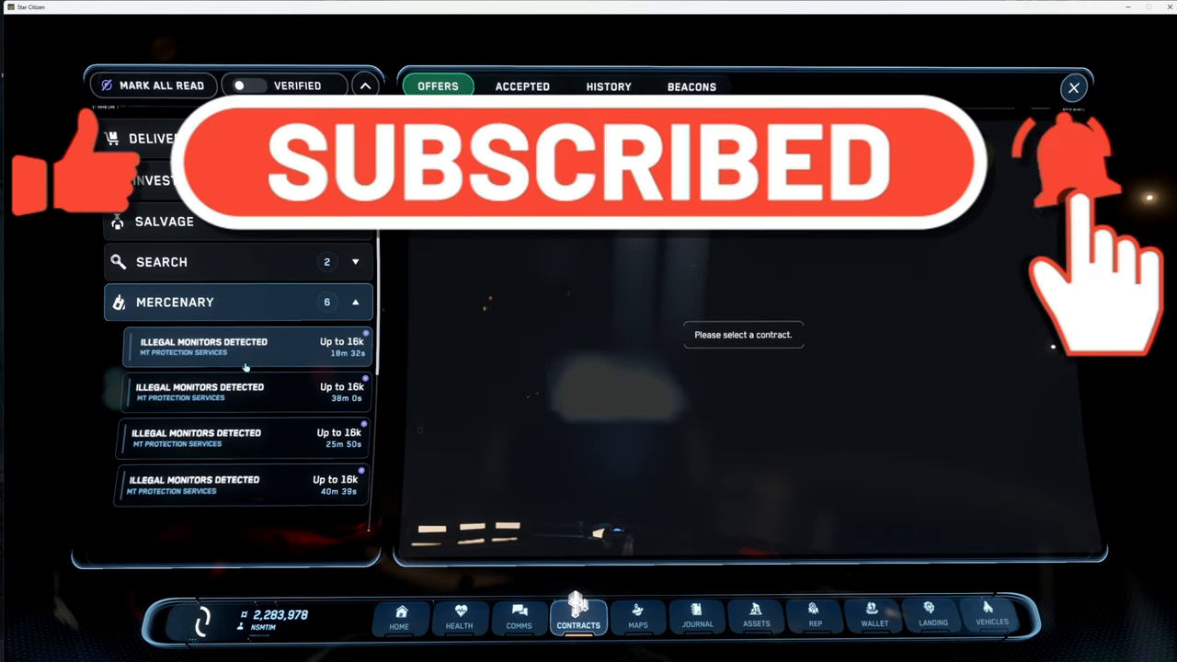
pyautogui.scroll(-3)
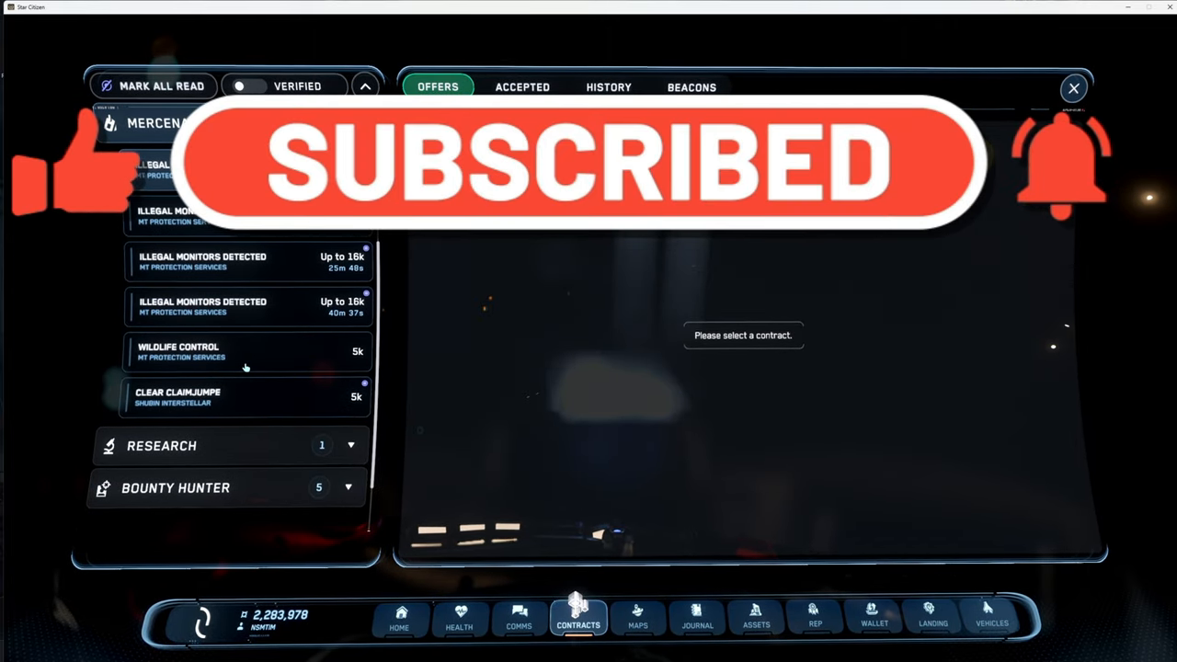